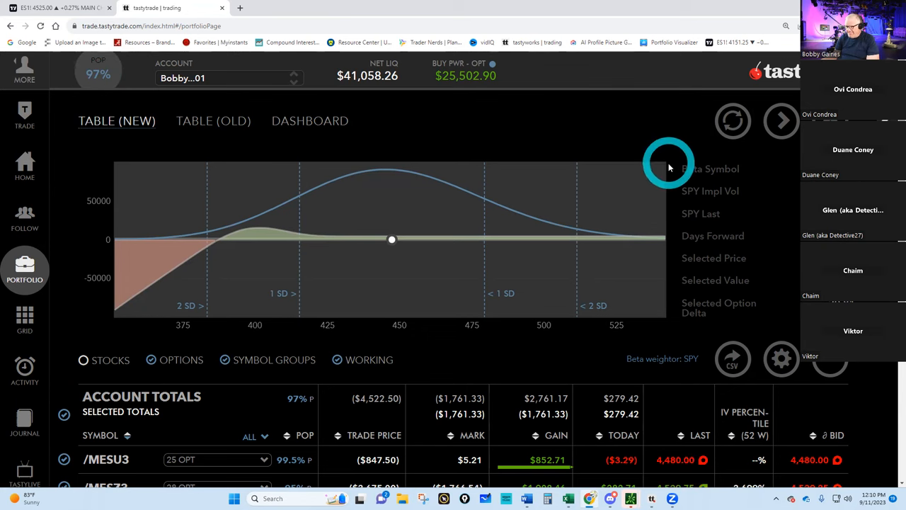
Record the 9/11/2023 row on the Greeks & Ratios sheet: net liq $41,058.00, VIX 14
left_click(630, 497)
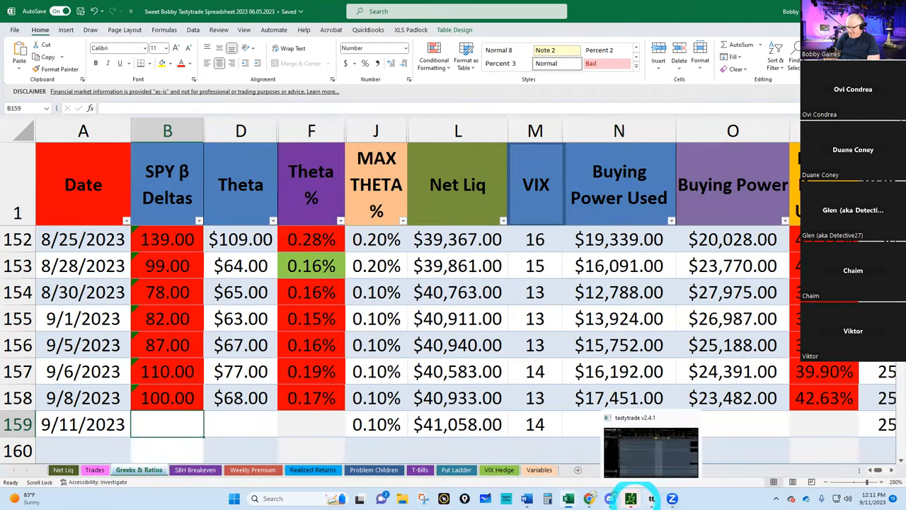
left_click(619, 424)
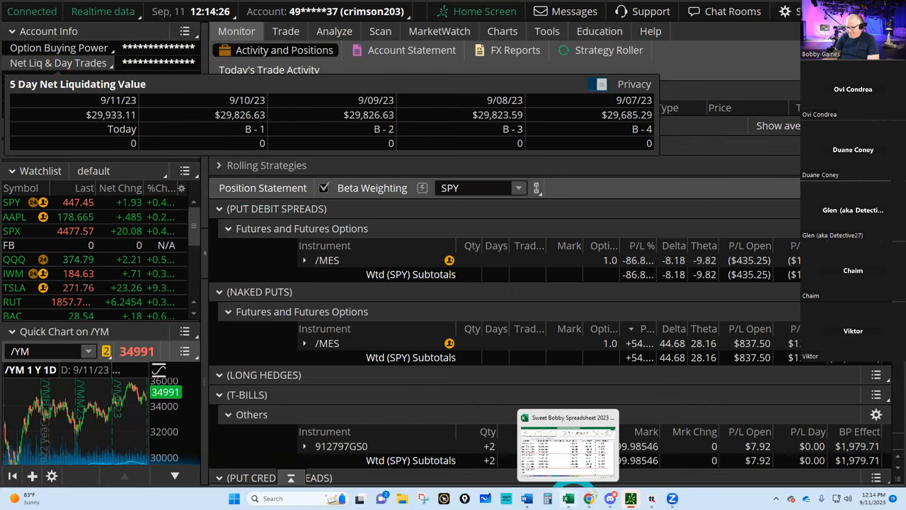
left_click(566, 442)
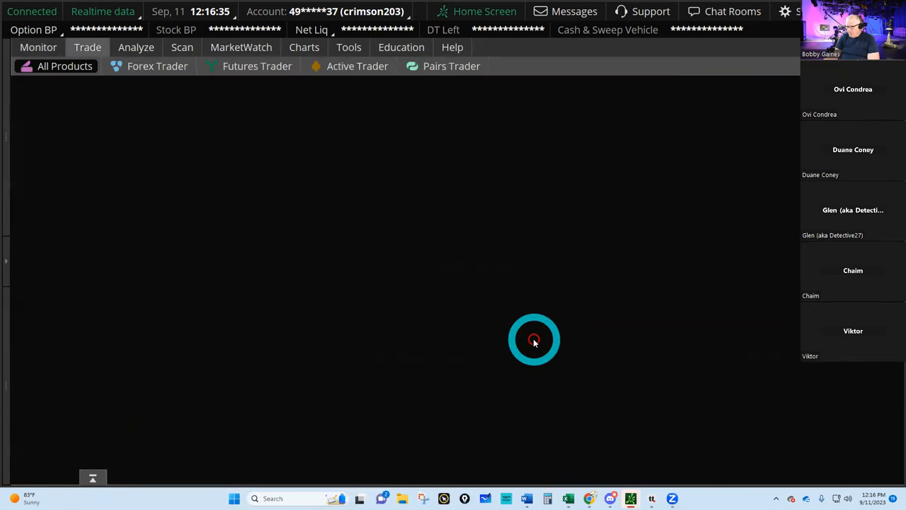
Right-click the empty trade area on thinkorswim's All Products page
right_click(534, 138)
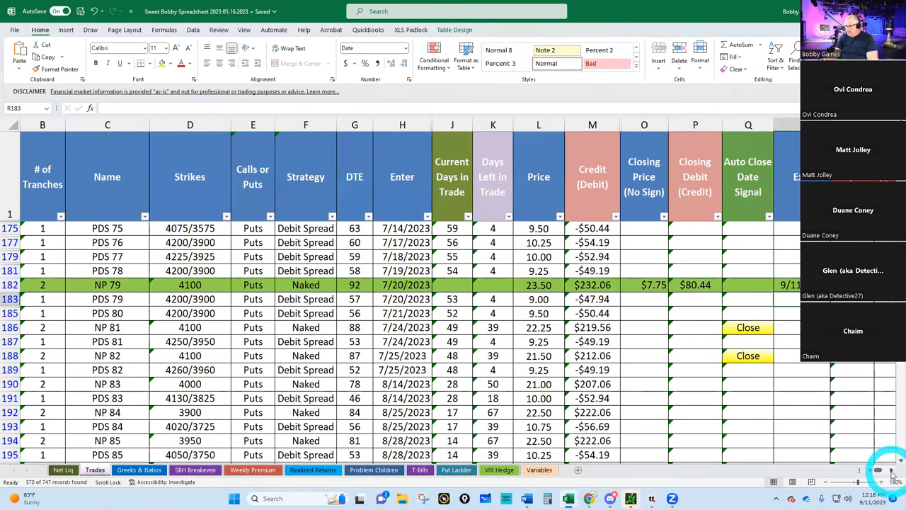
Scroll the Trades sheet sideways to view the put debit spreads and naked put tranches
scroll("right", 3)
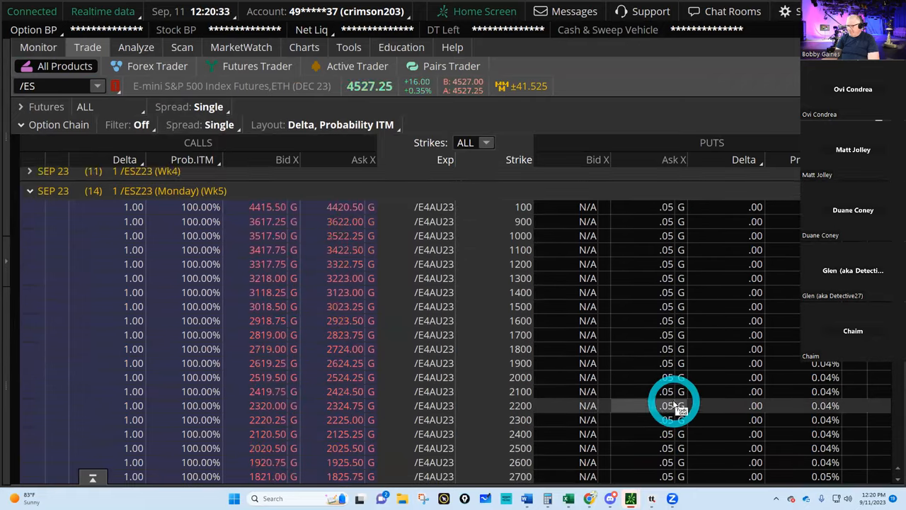
Scroll the /ES chain to the 2950–3750 Sep 23 puts and select the 3675 put ask
scroll("down", 3)
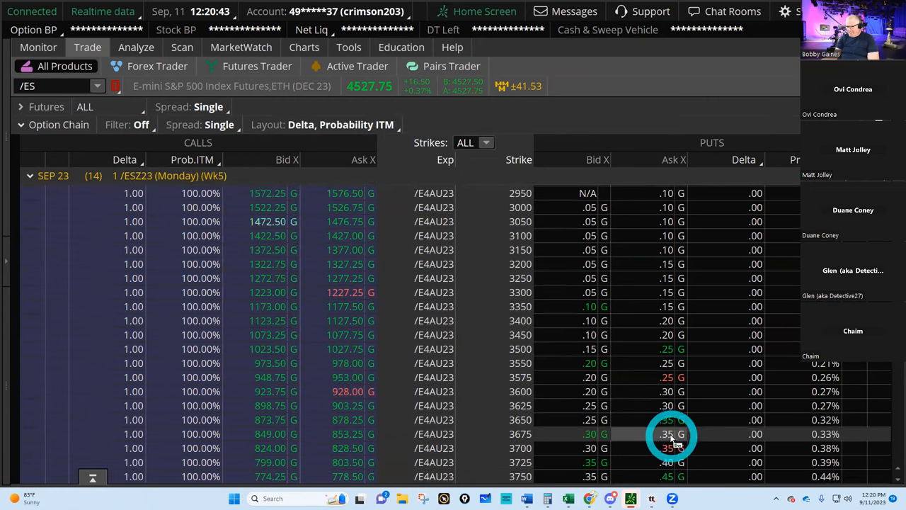
left_click(135, 47)
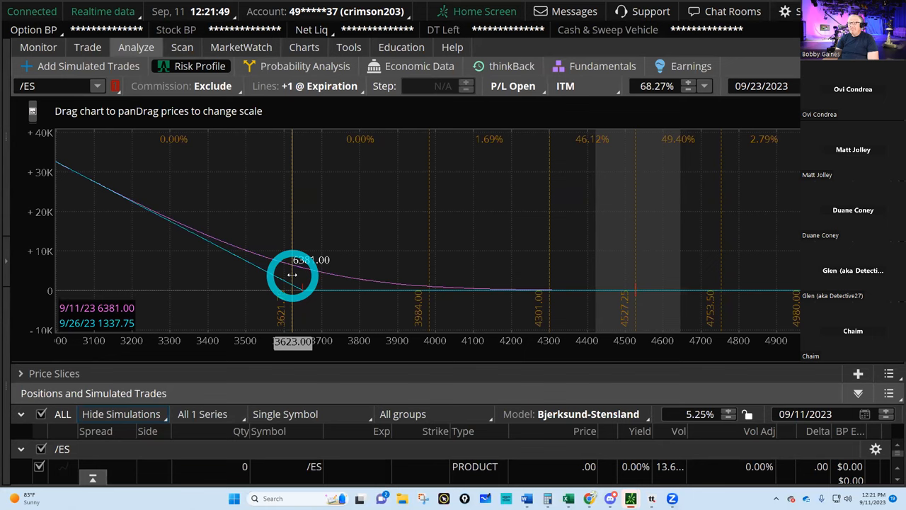
Open the Lines dropdown on the /ES risk profile
left_click(319, 86)
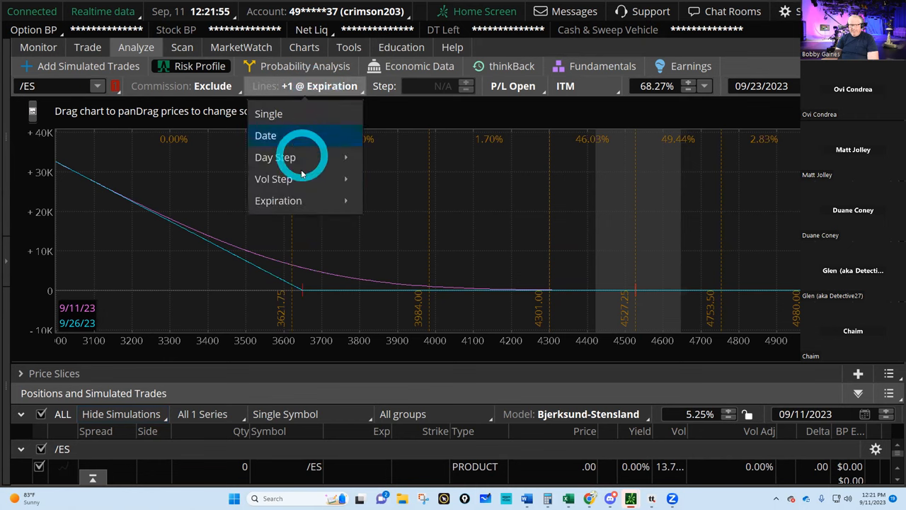
Add Vol Step lines to the risk profile: +4 curves at 5.00% volatility steps
left_click(273, 178)
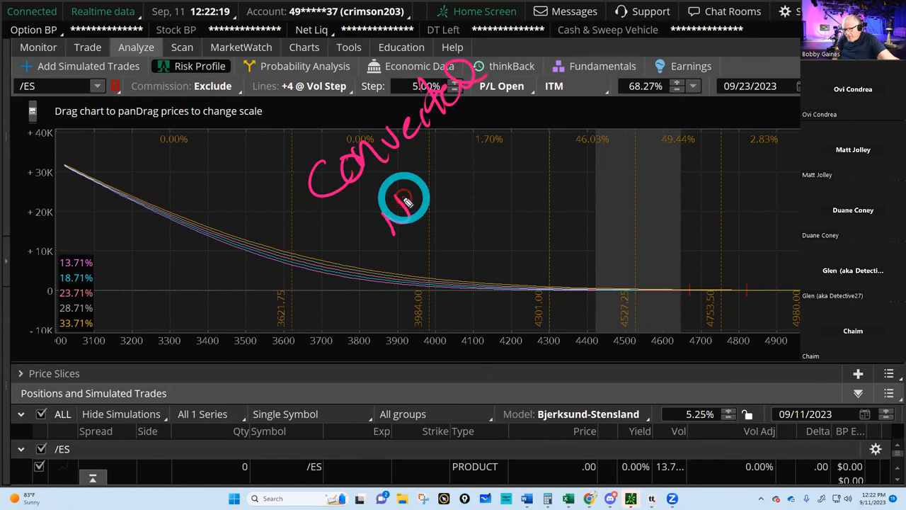
left_click_drag(404, 198, 534, 382)
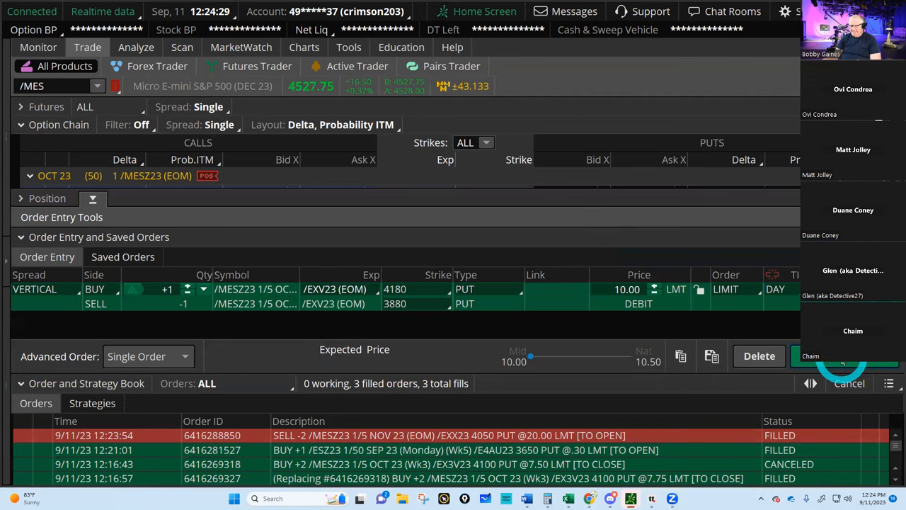
Send the 4180/3880 put vertical at 10.00 debit and check it under Activity and Positions
left_click(39, 47)
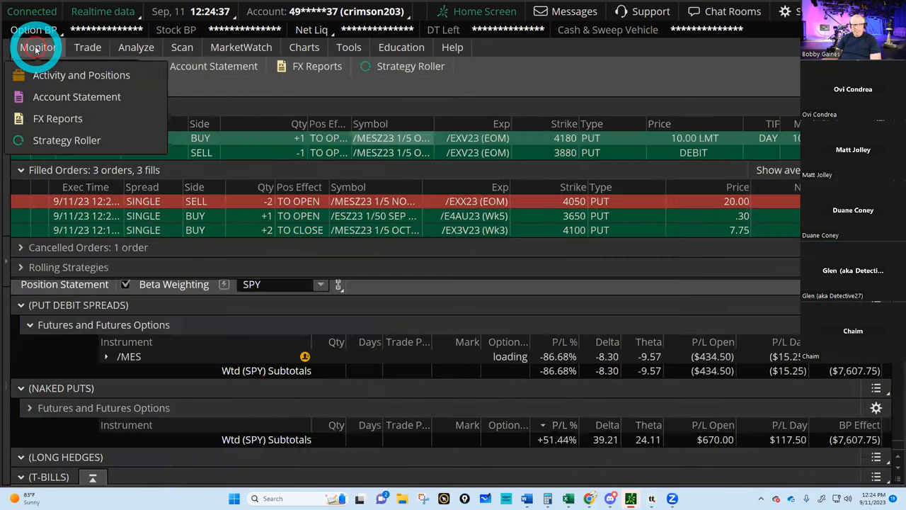
left_click(87, 47)
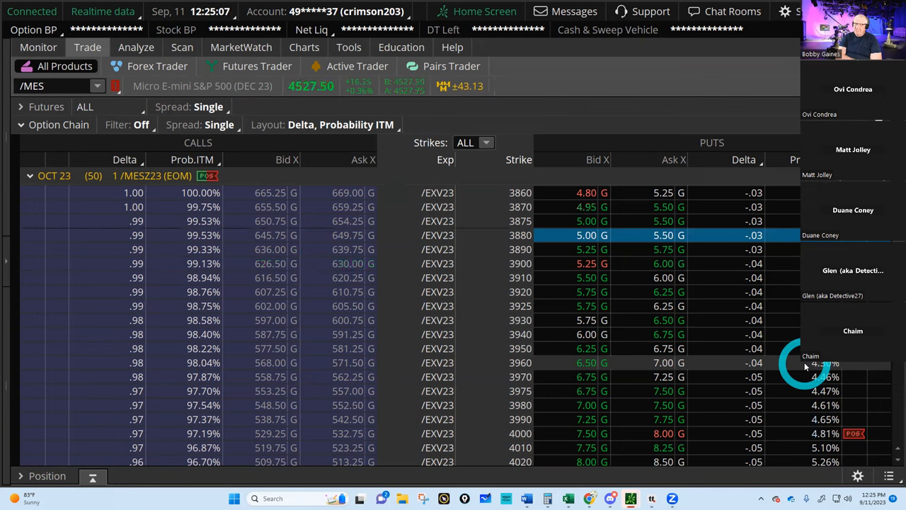